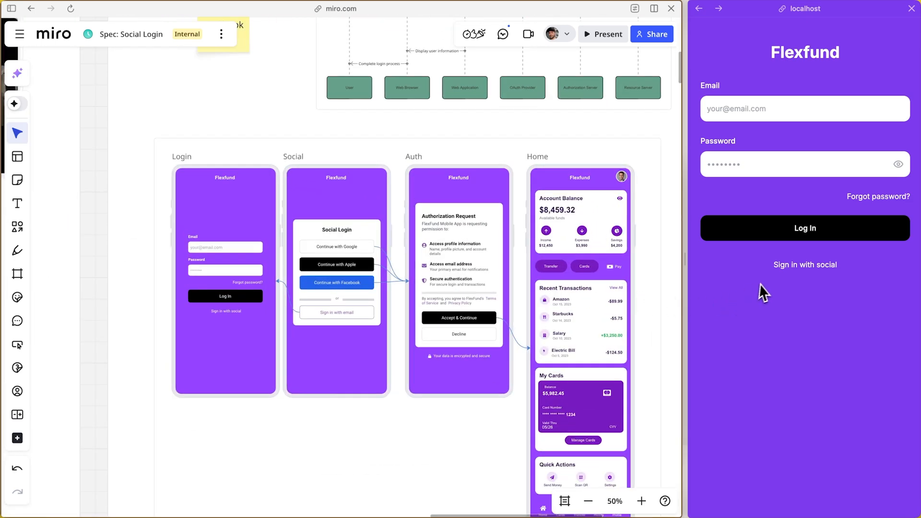
- Sign in to Flexfund with Google and accept the permission request
left_click(805, 265)
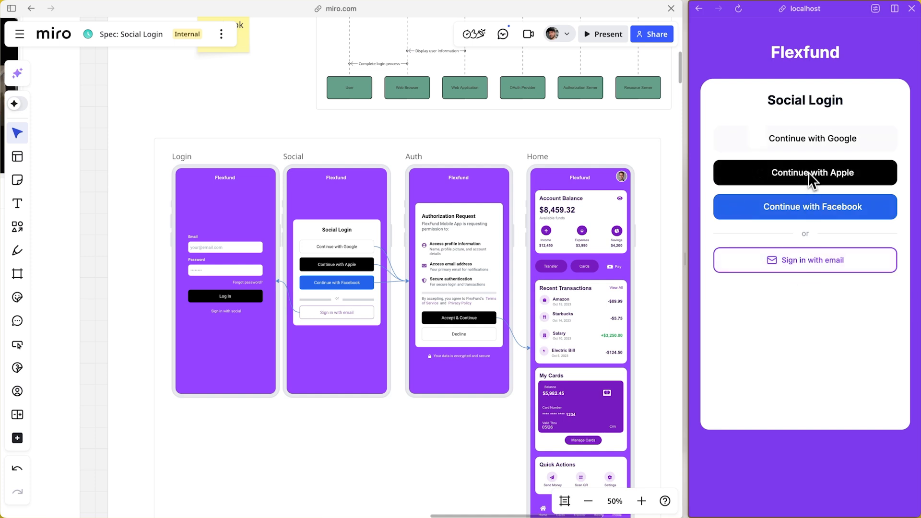
mouse_move(813, 147)
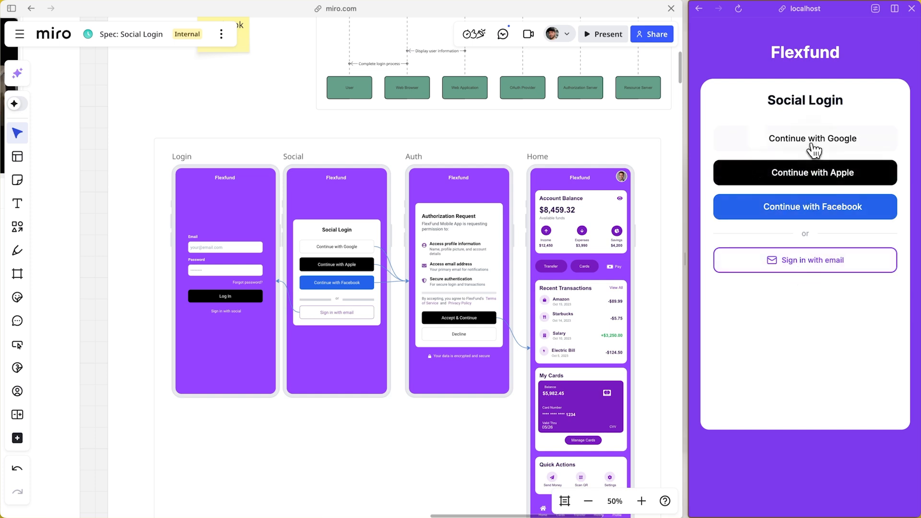
left_click(812, 139)
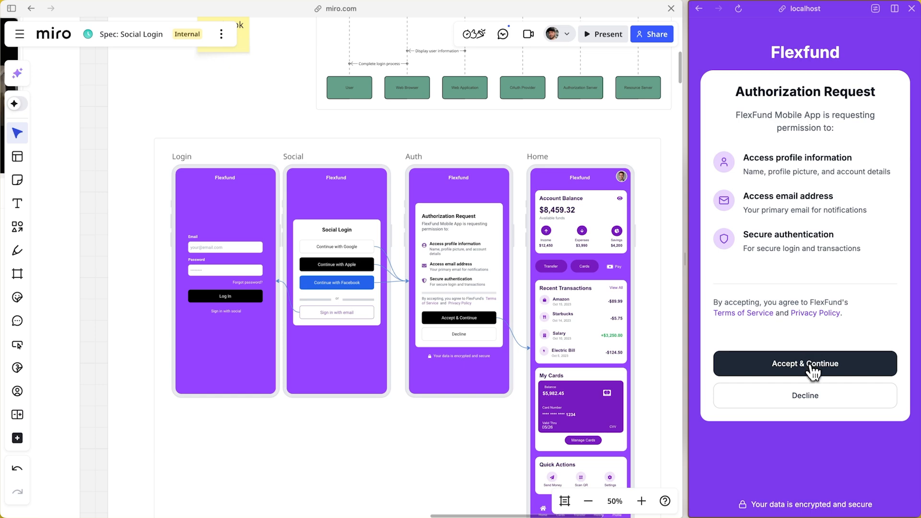
left_click(804, 363)
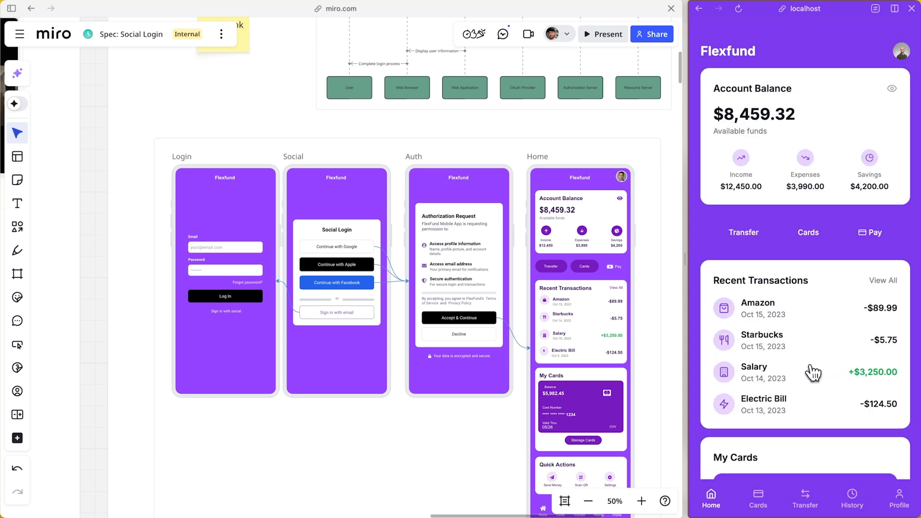
scroll("down", 3)
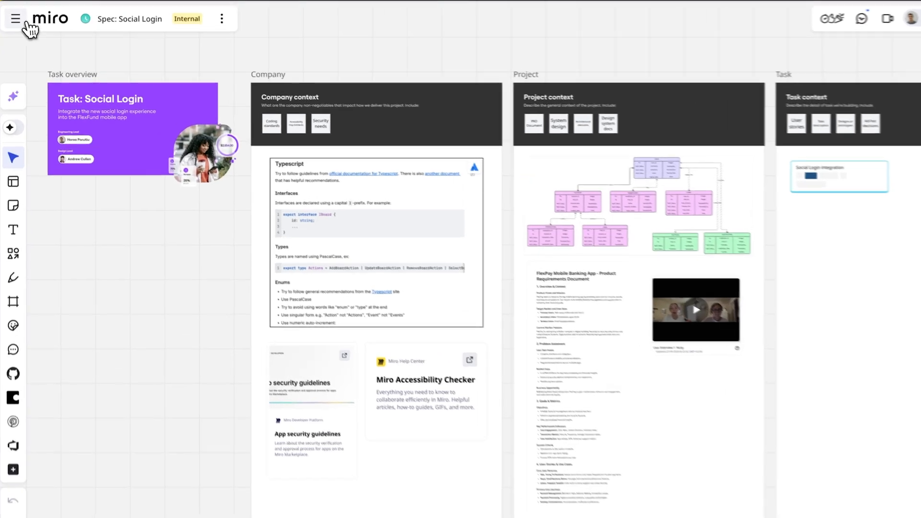
- Browse the Product Brief, Mobile Prototypes and Technical Architecture boards from the board list
left_click(15, 18)
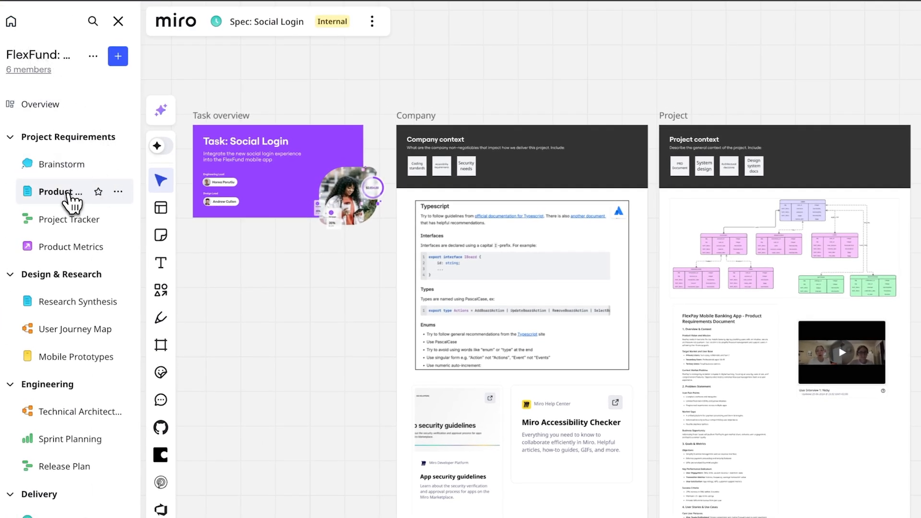
left_click(58, 192)
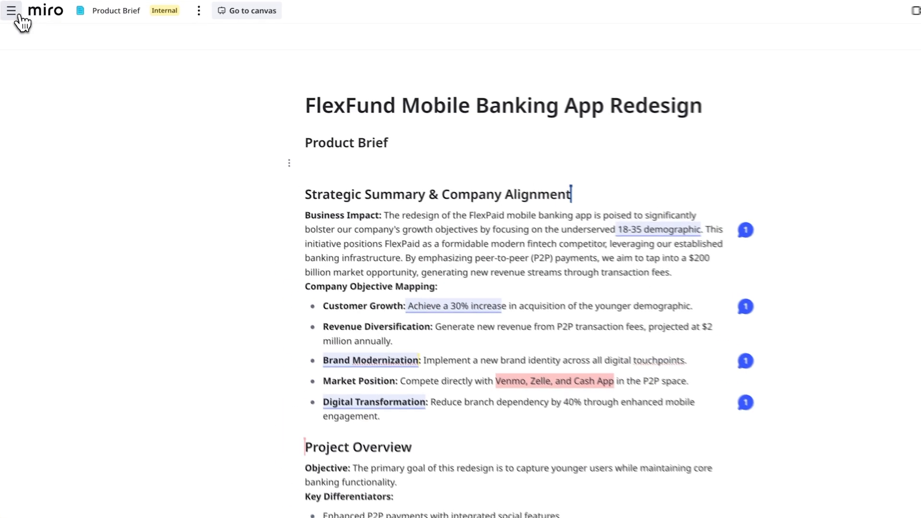
left_click(11, 10)
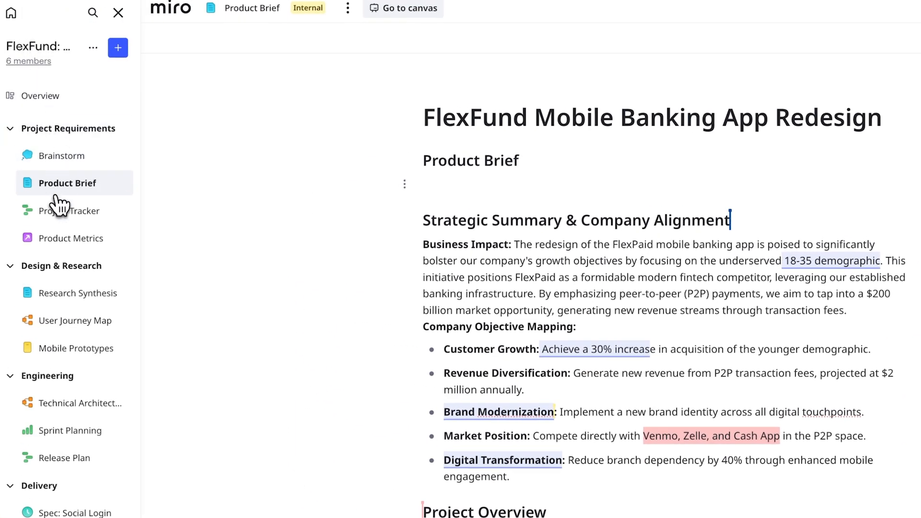
left_click(70, 348)
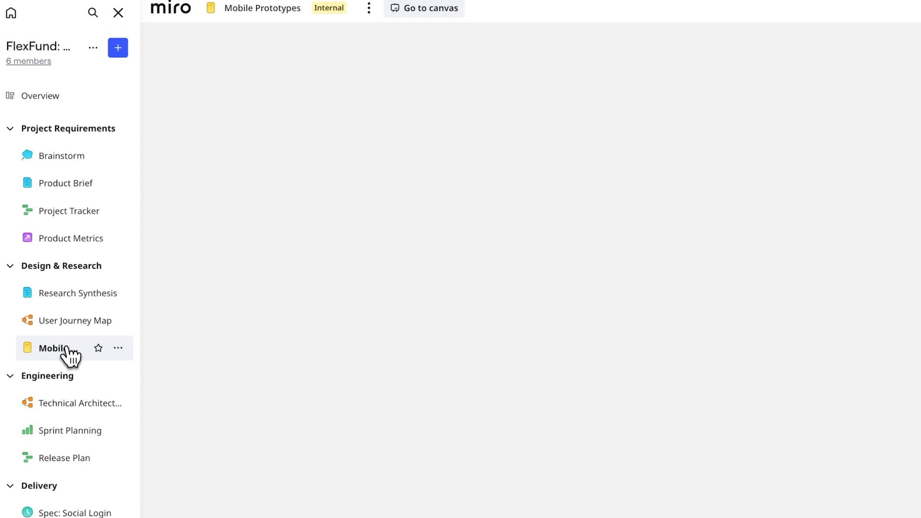
left_click(58, 348)
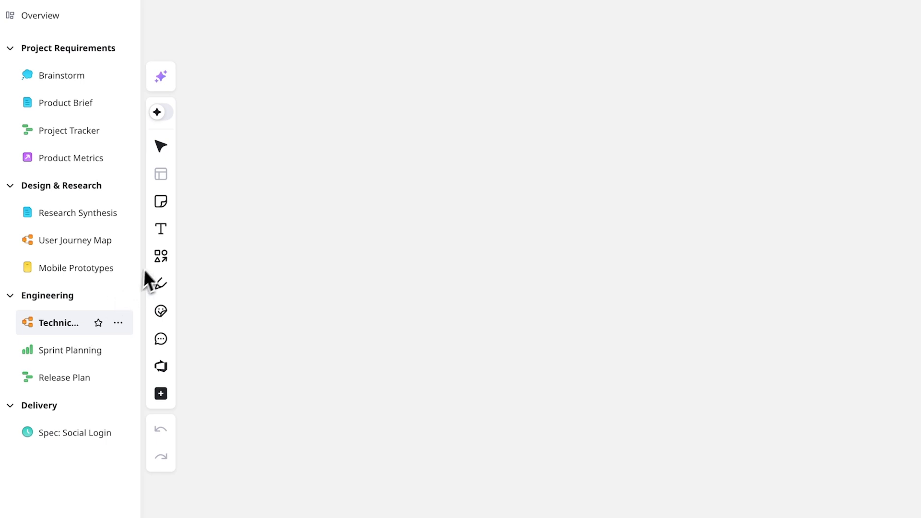
left_click(58, 323)
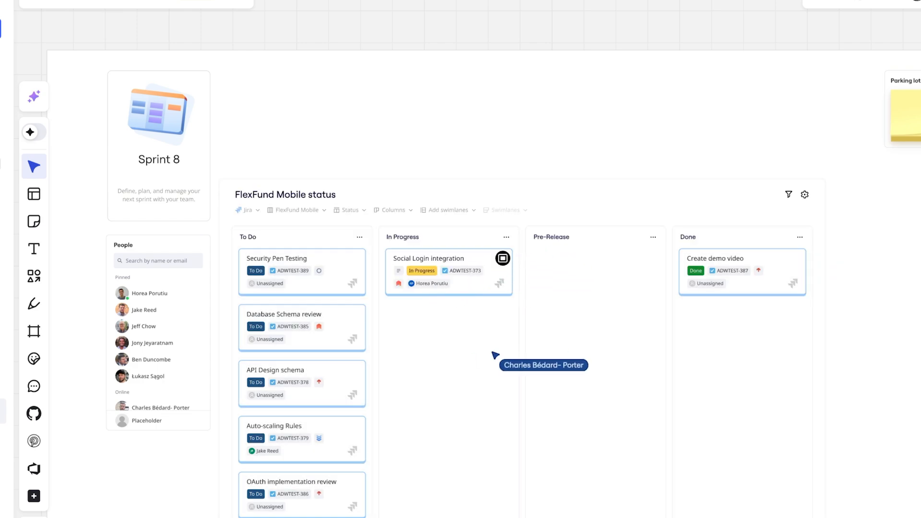
- View Social Login integration in the Sprint Planning board's In Progress column
left_click(502, 259)
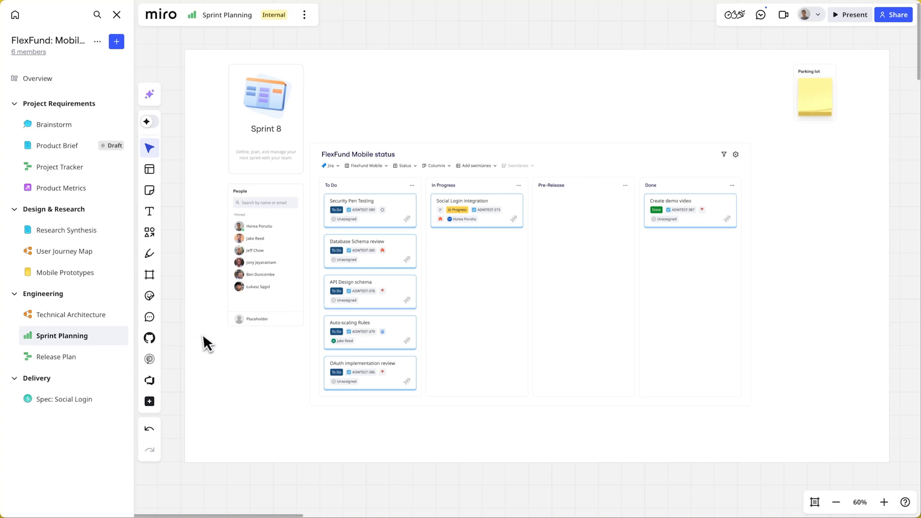
left_click(65, 399)
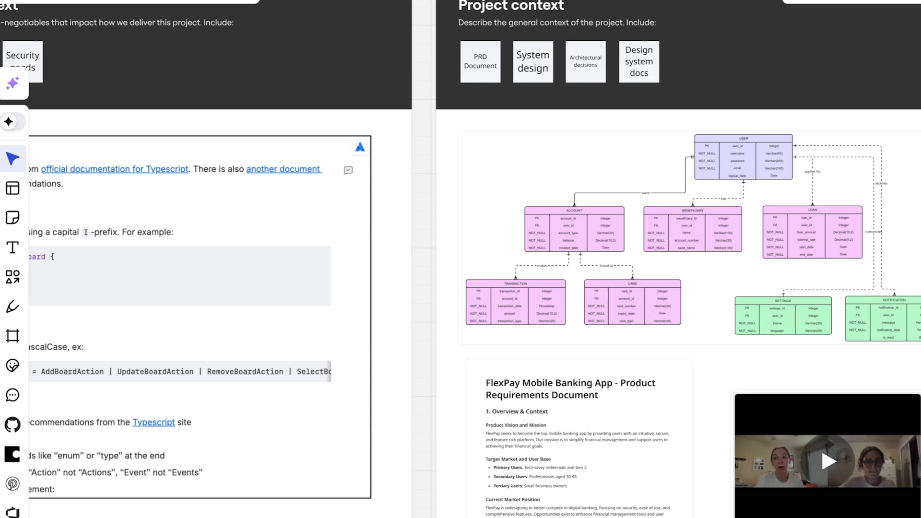
- Scroll the Spec: Social Login canvas to the Company context and Project context frames
scroll("down", 3)
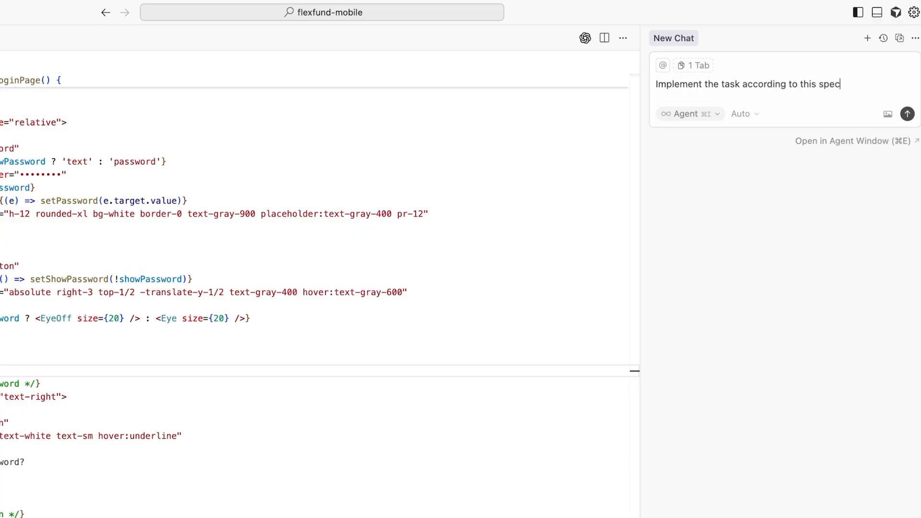
- Prompt the Cursor agent with @ the Miro board URL to implement the spec
type("@https://miro.com/app/board/uXjVJCp5zpM=/")
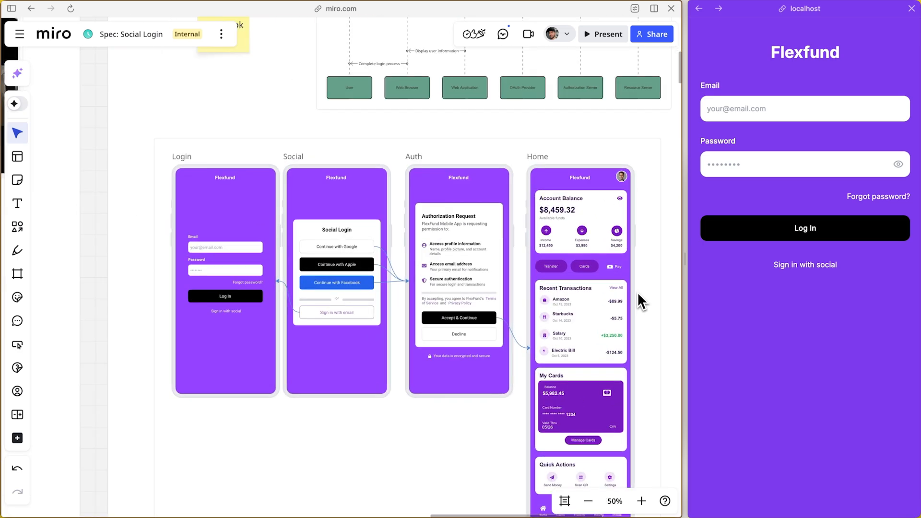
- Log in socially and accept permissions to reach the $8,459.32 balance dashboard
left_click(805, 264)
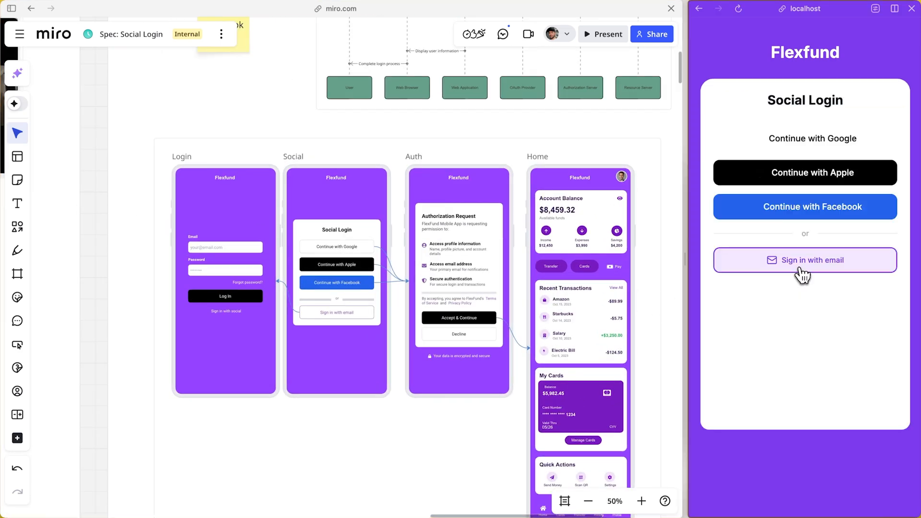
mouse_move(812, 194)
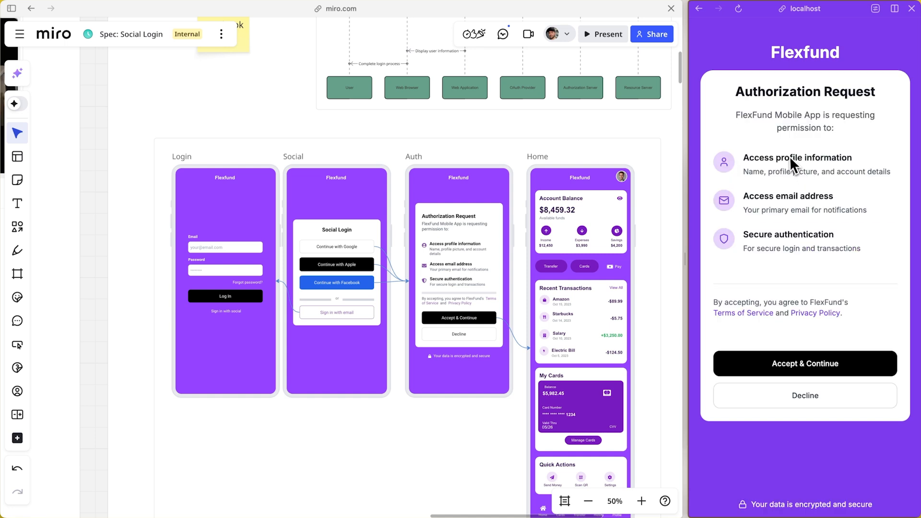
mouse_move(805, 367)
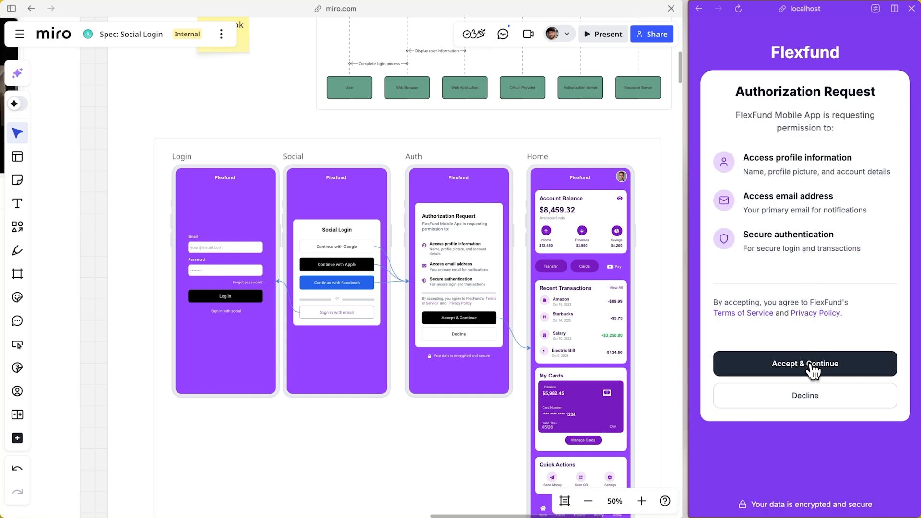
left_click(805, 363)
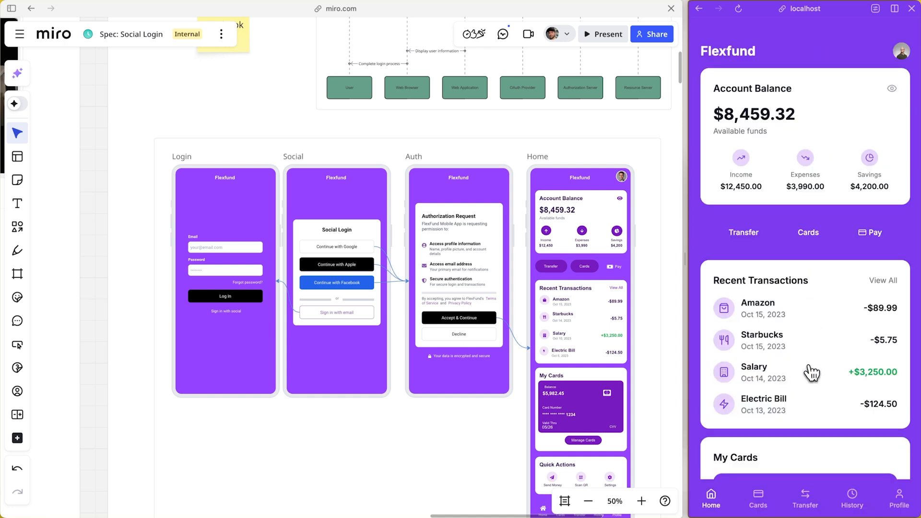
scroll("down", 3)
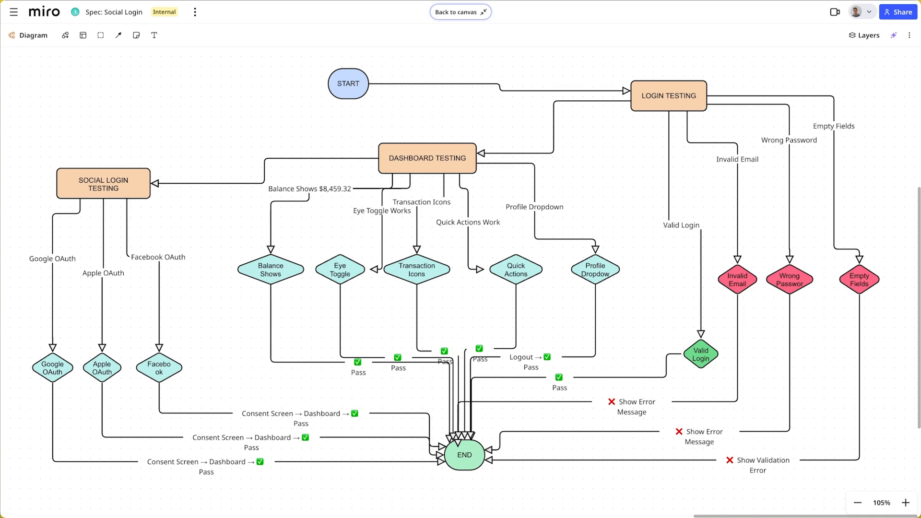
mouse_move(128, 201)
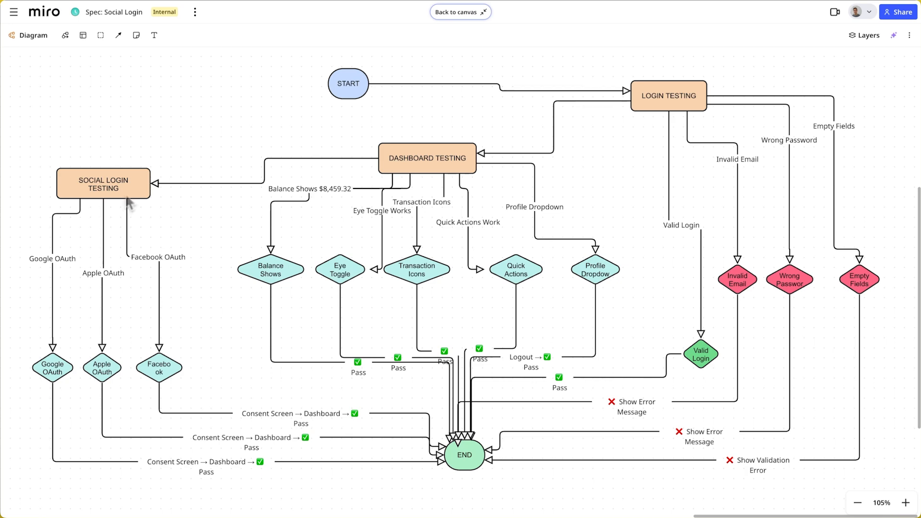
mouse_move(416, 335)
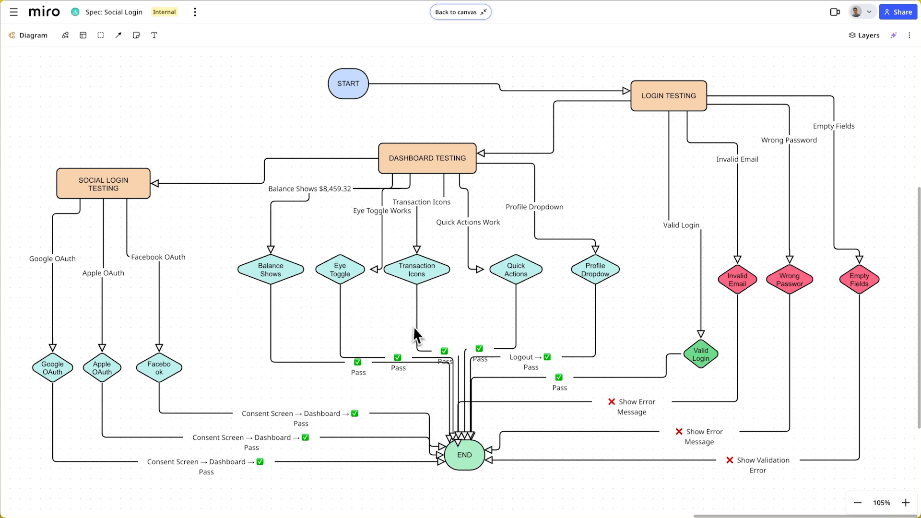
mouse_move(434, 189)
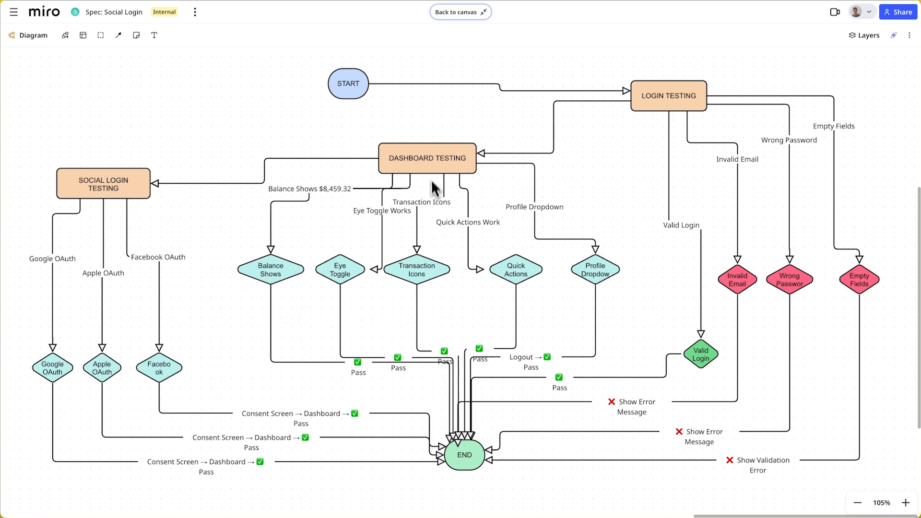